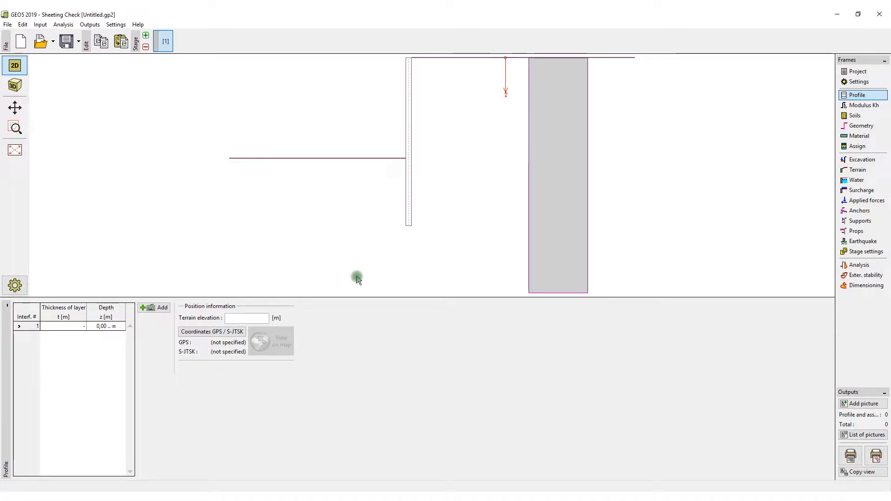
pyautogui.moveTo(182, 137)
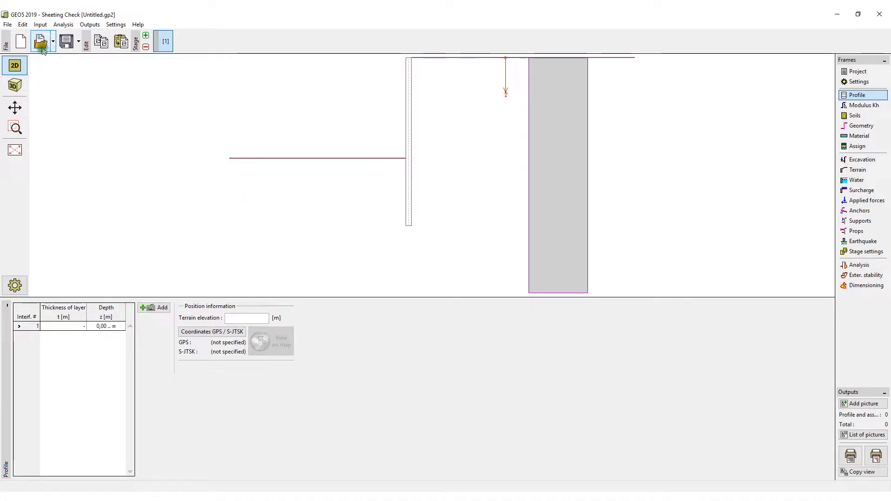
# - Bring up the Open dialog at the GEO5 2019 Examples folder
pyautogui.click(39, 41)
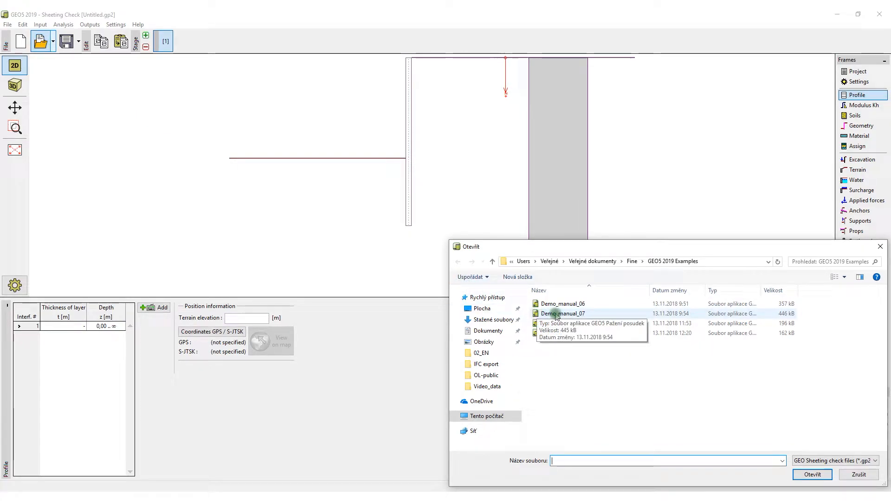
# - Open the Demo_manual_07 example project
pyautogui.click(562, 314)
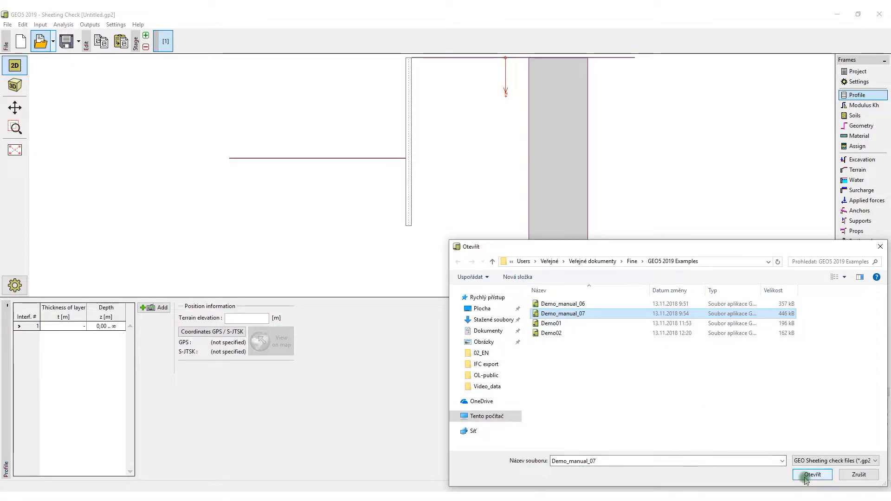
pyautogui.click(812, 474)
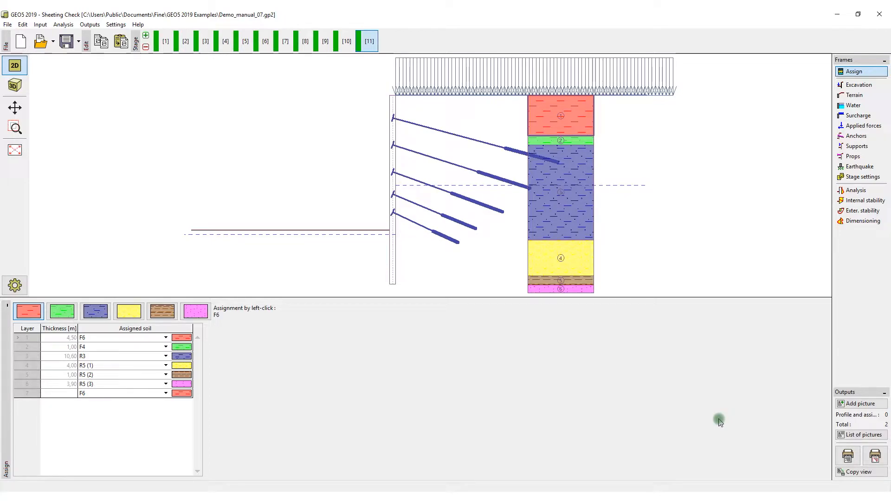
# - Switch the model view to 3D and set the 3D width to 30 in drawing settings
pyautogui.click(12, 85)
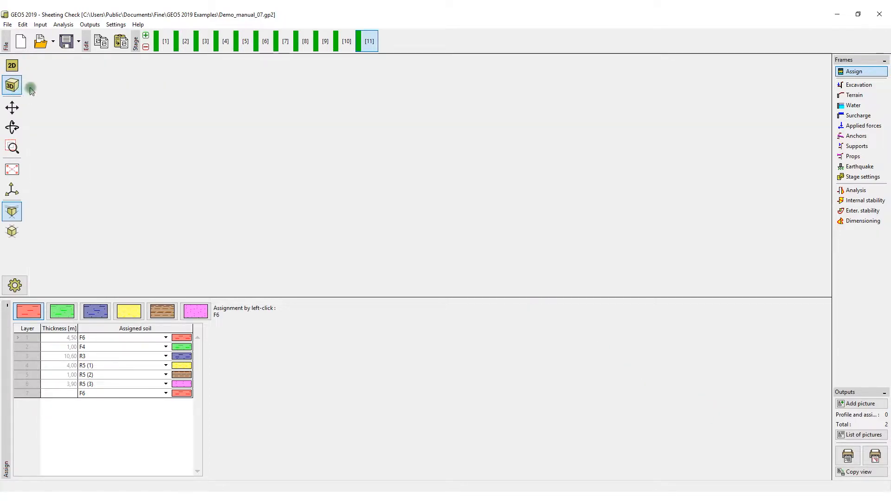
pyautogui.click(12, 85)
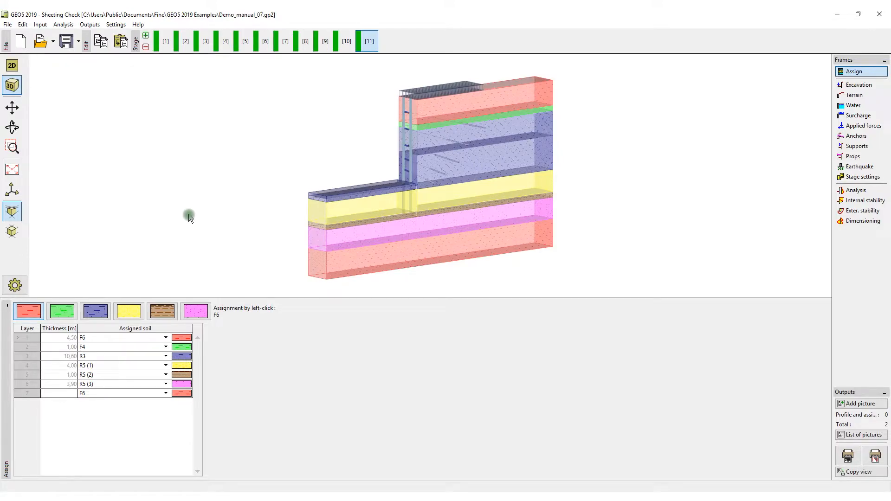
pyautogui.click(14, 285)
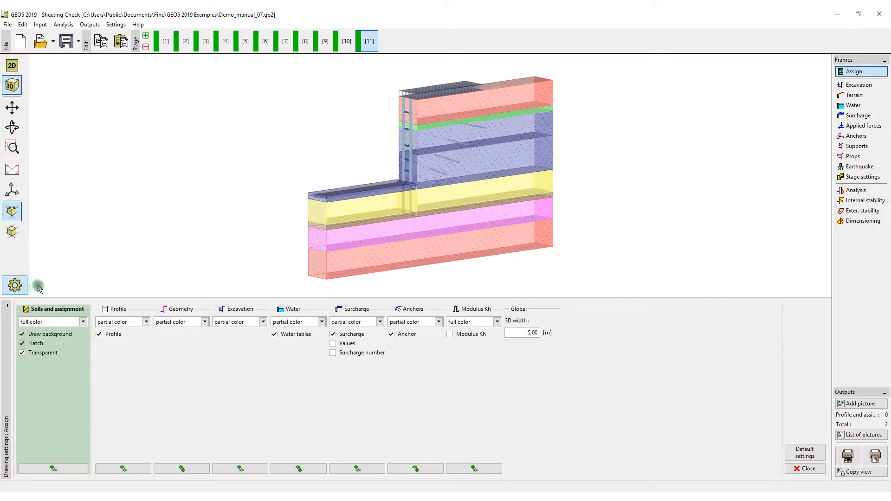
pyautogui.click(521, 332)
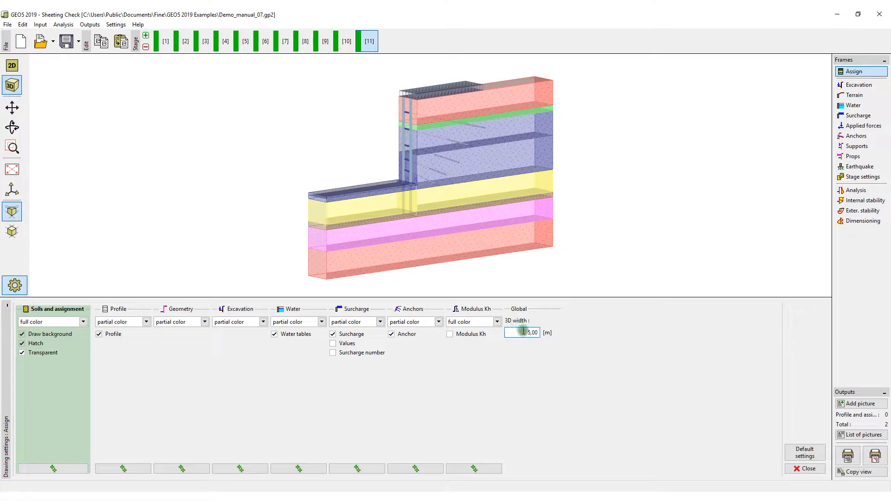
pyautogui.tripleClick(517, 332)
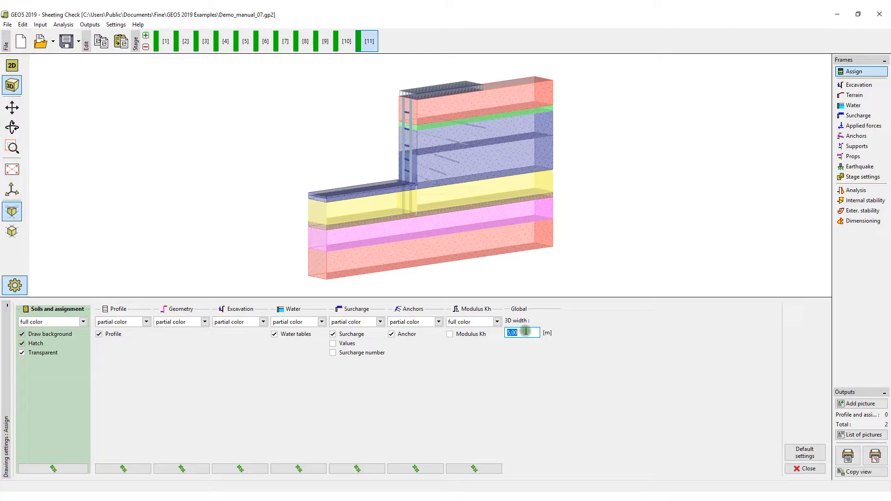
pyautogui.write('30')
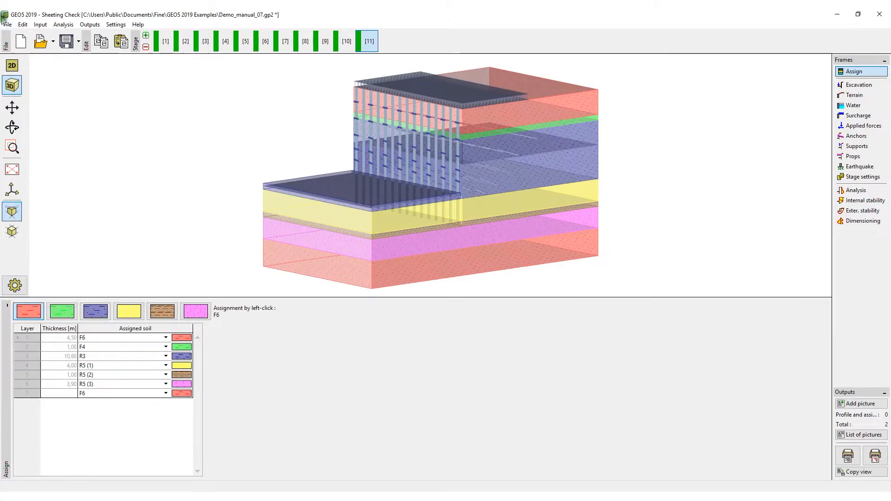
# - Export the model to IFC as 'BIM model' with the uncompressed *.ifc type
pyautogui.click(8, 24)
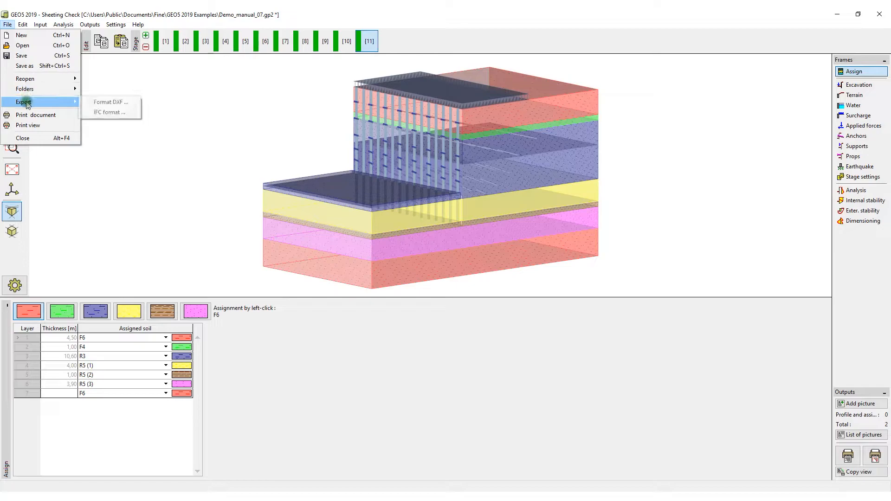
pyautogui.click(108, 111)
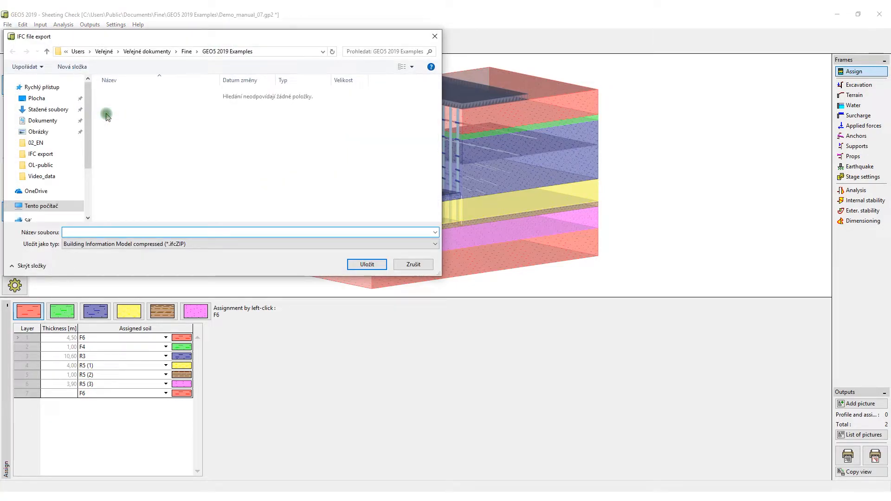
pyautogui.moveTo(112, 142)
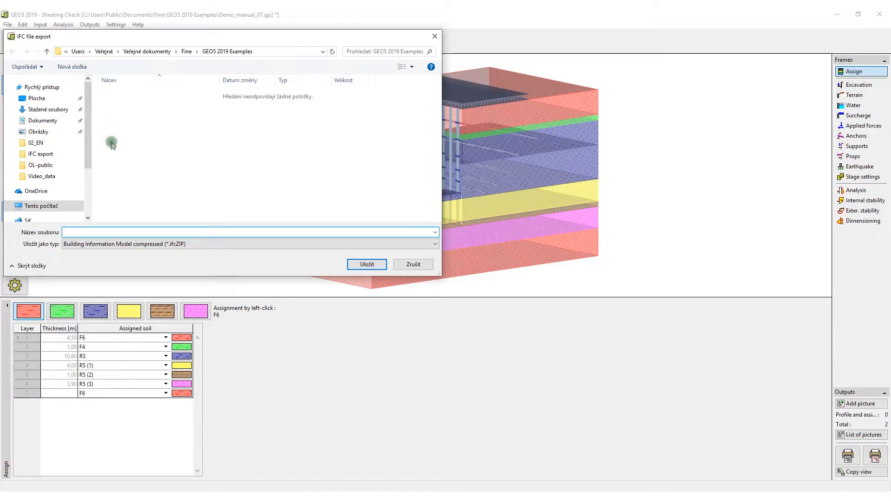
pyautogui.write('BIM')
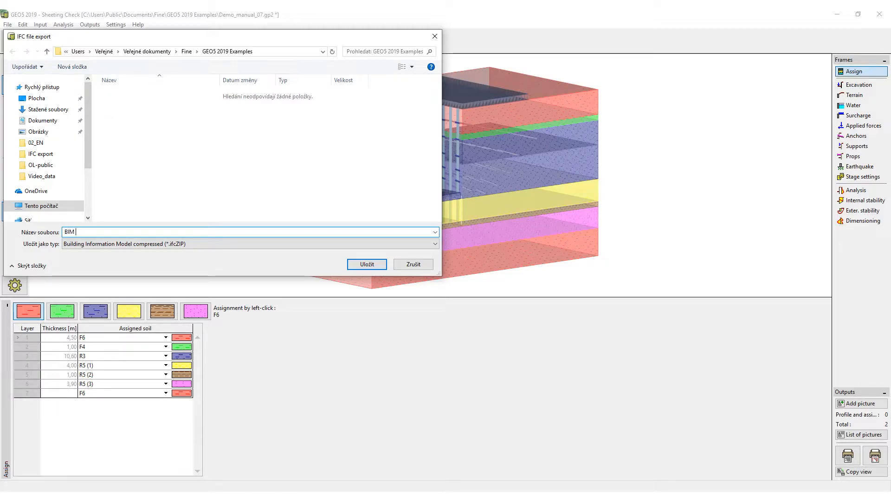
pyautogui.write('model')
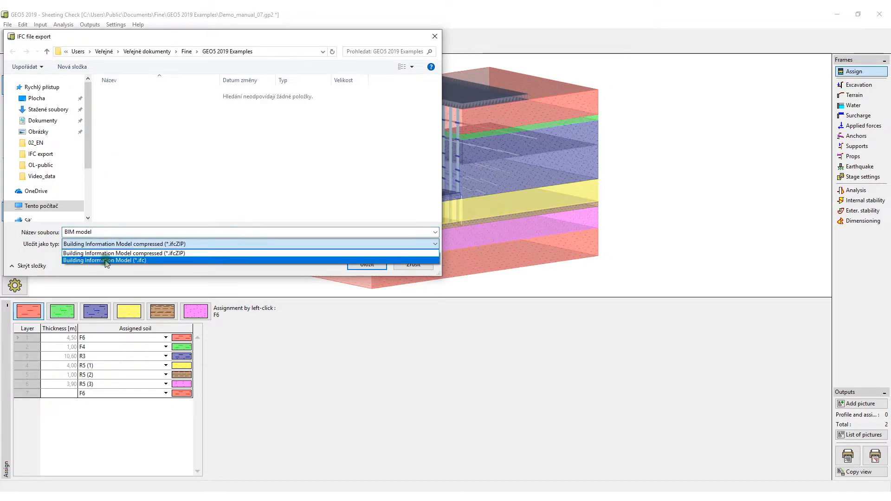
pyautogui.click(105, 260)
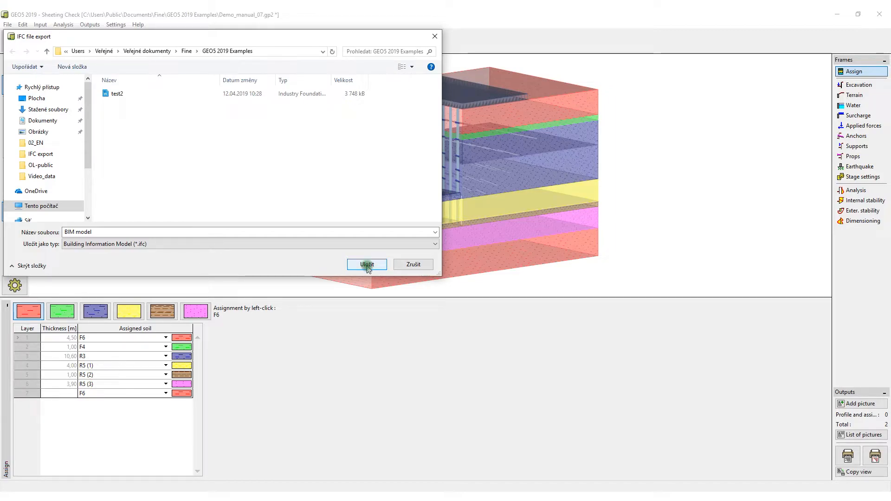
pyautogui.click(366, 264)
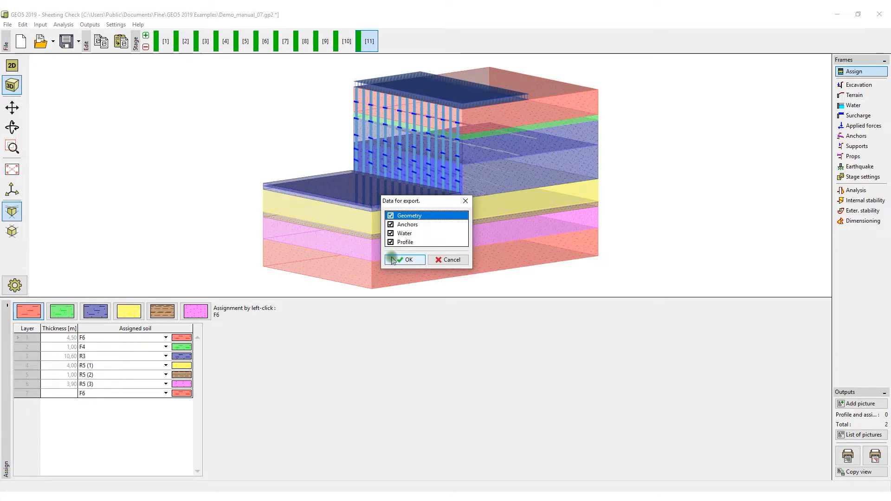
# - Confirm exporting geometry, anchors, water and profile, and dismiss the information message
pyautogui.click(405, 260)
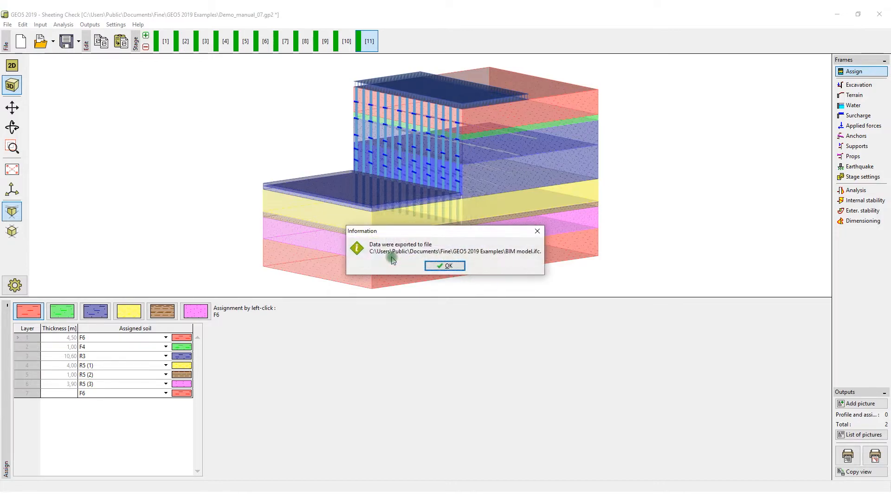
pyautogui.click(445, 266)
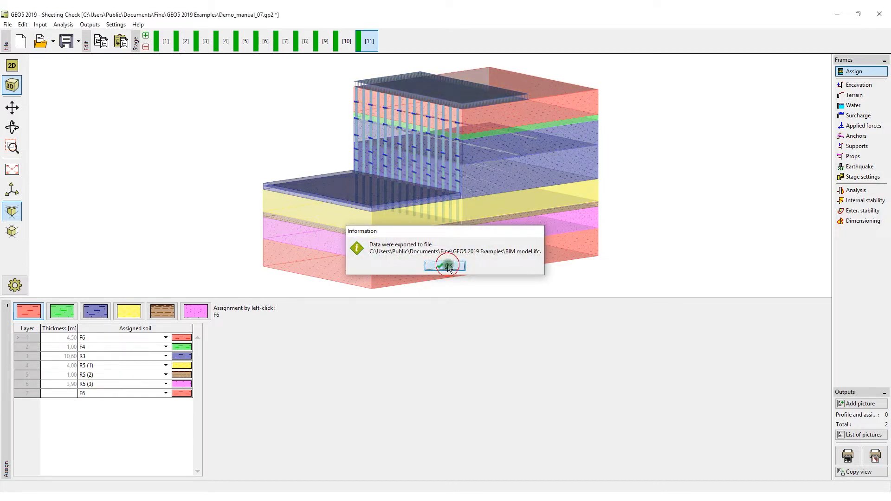
pyautogui.click(445, 266)
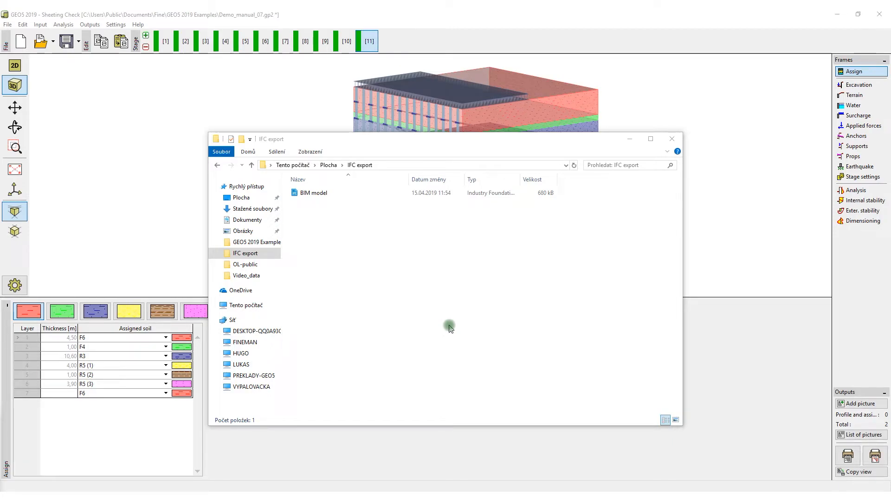
# - Open the 'BIM model' IFC file in BIM Vision from the IFC export folder
pyautogui.click(313, 193)
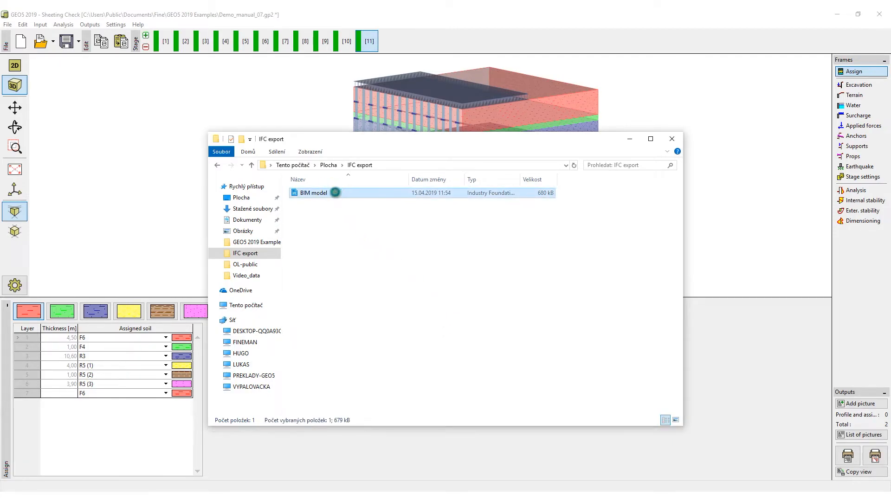
pyautogui.doubleClick(312, 193)
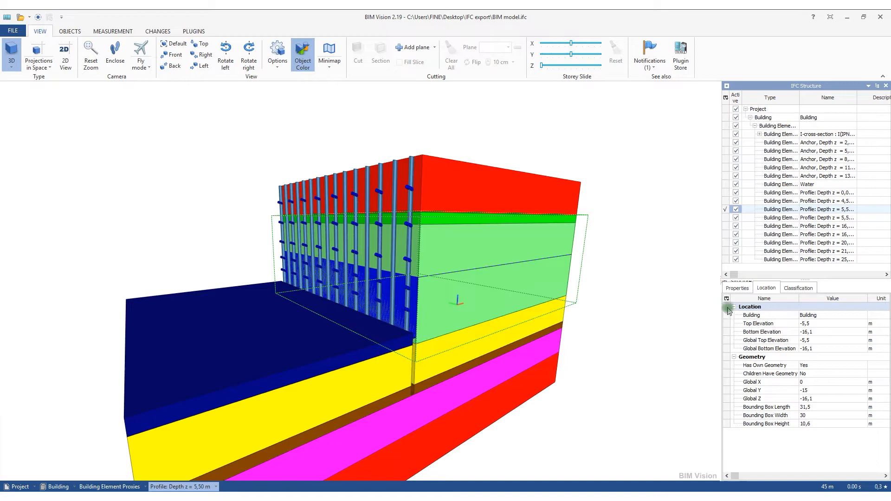
# - Select the S355 steel I-section profiles in the IFC structure and activate measurement tools
pyautogui.click(736, 288)
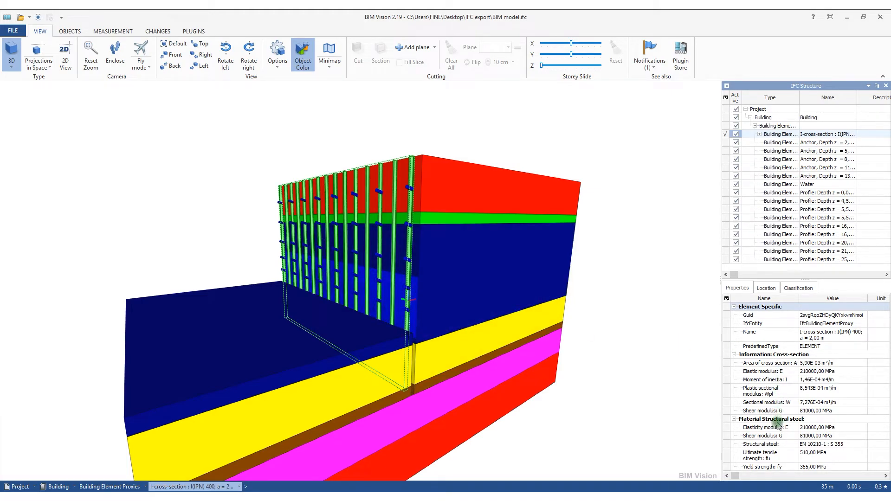
pyautogui.moveTo(594, 358)
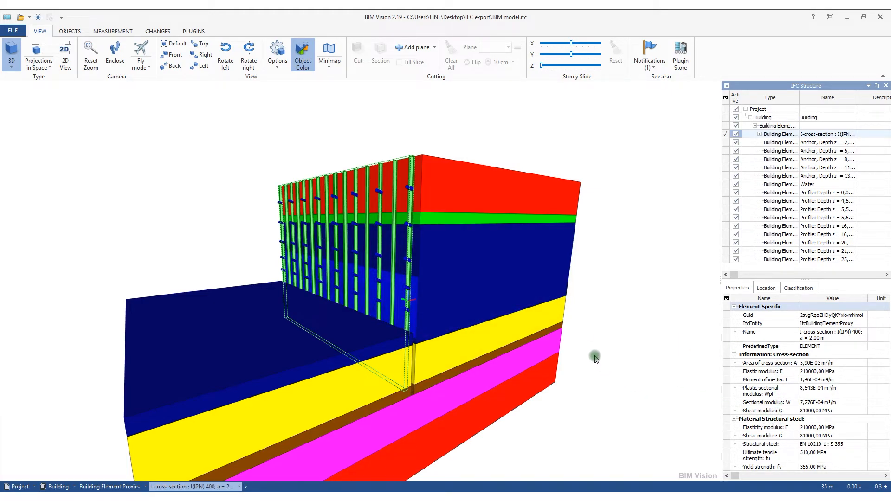
pyautogui.click(113, 31)
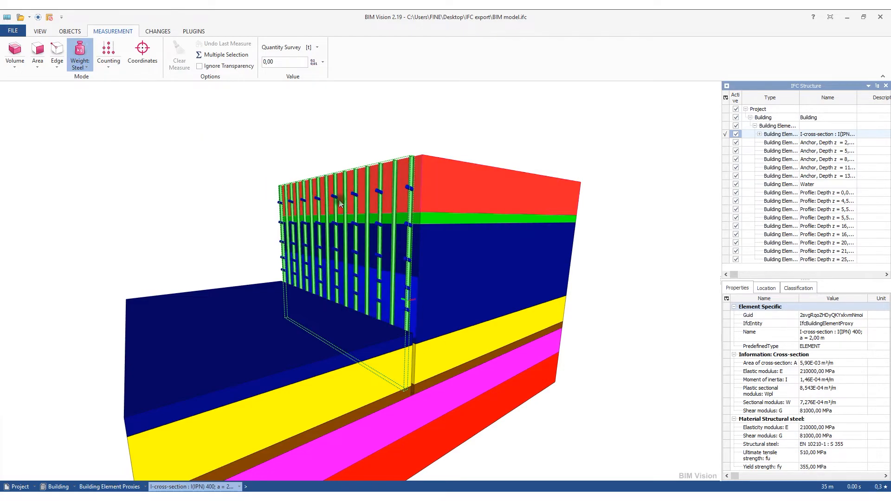
# - Measure the sheeting profiles' steel weight (29.18 t) and orbit the model
pyautogui.click(338, 202)
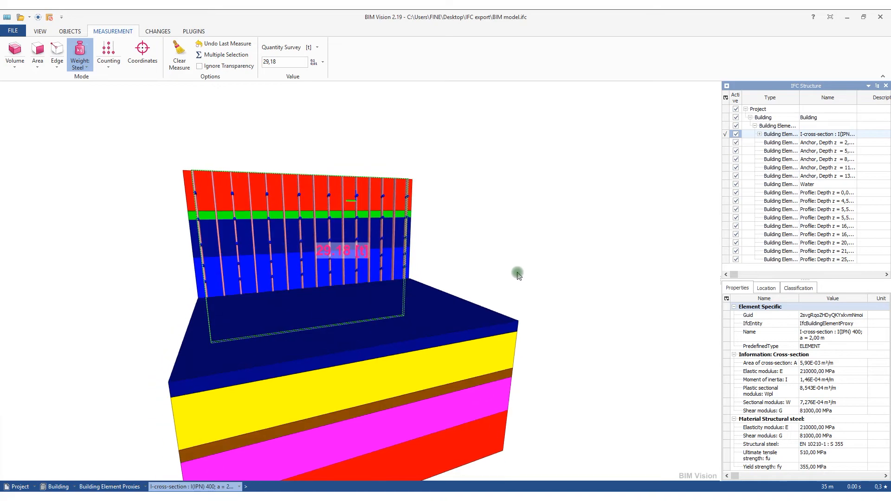
pyautogui.moveTo(517, 274); pyautogui.dragTo(633, 303)
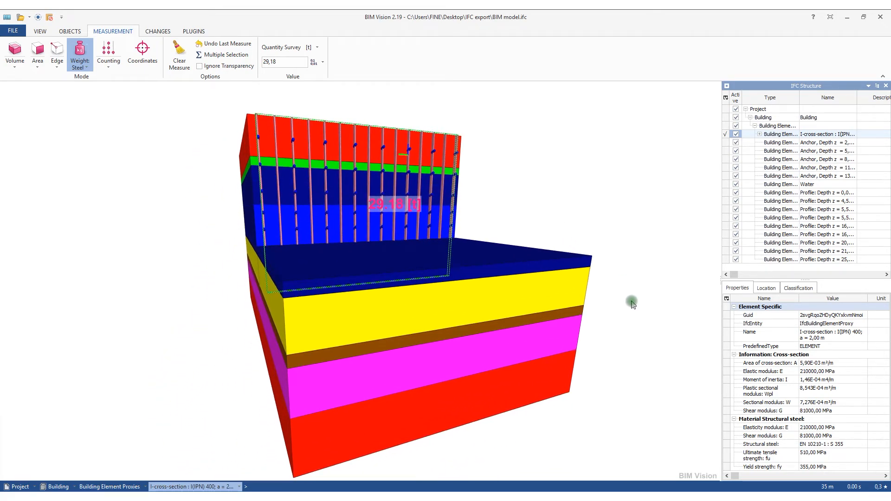